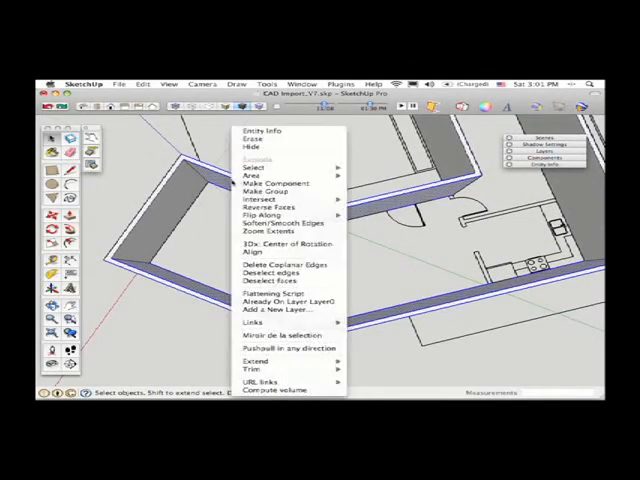
mouse_move(260, 199)
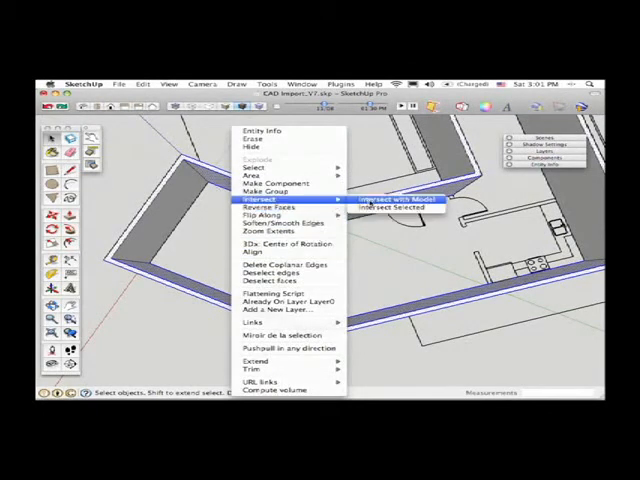
Step: Apply Intersect with Model to the selected extruded walls so overlapping faces split cleanly
left_click(390, 197)
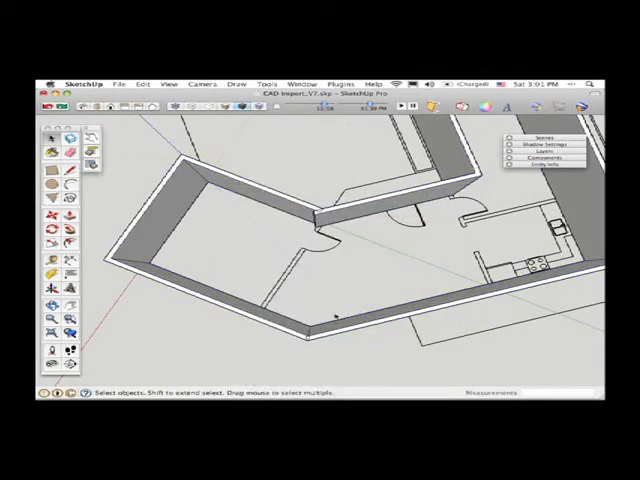